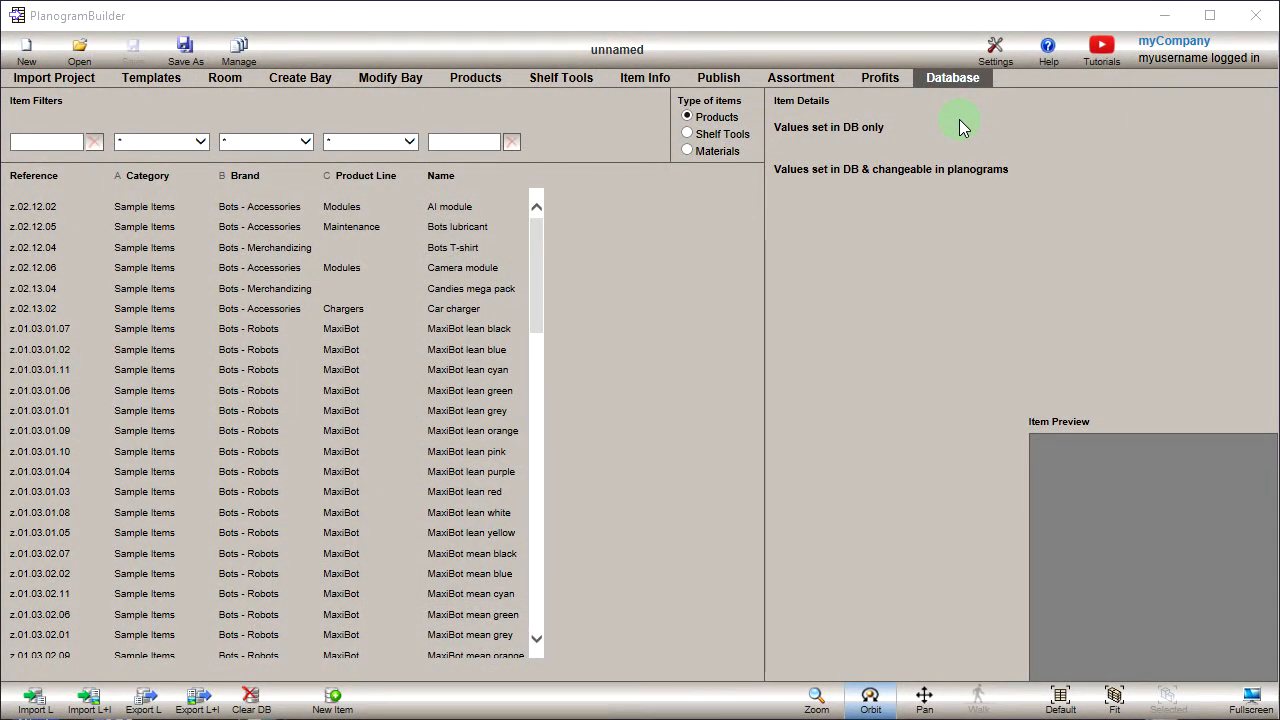
pyautogui.moveTo(936, 128)
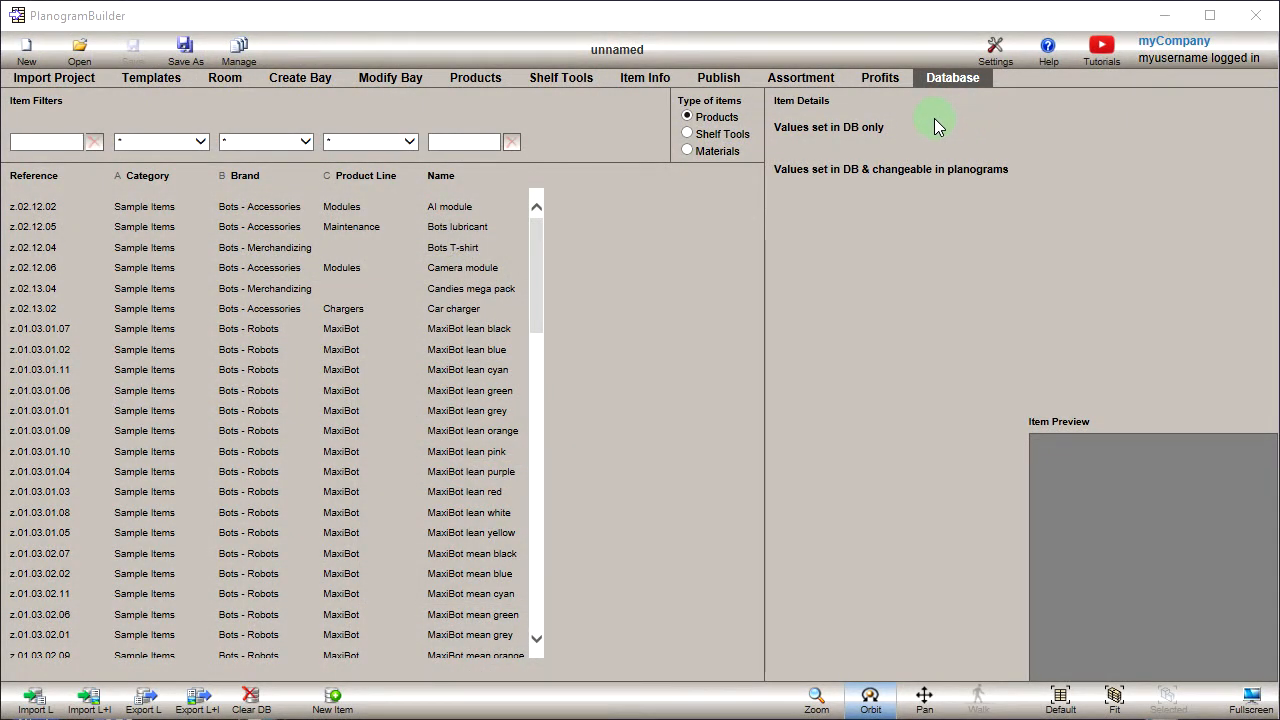
# List the Shelf Tools items in the database instead of the products
pyautogui.click(688, 134)
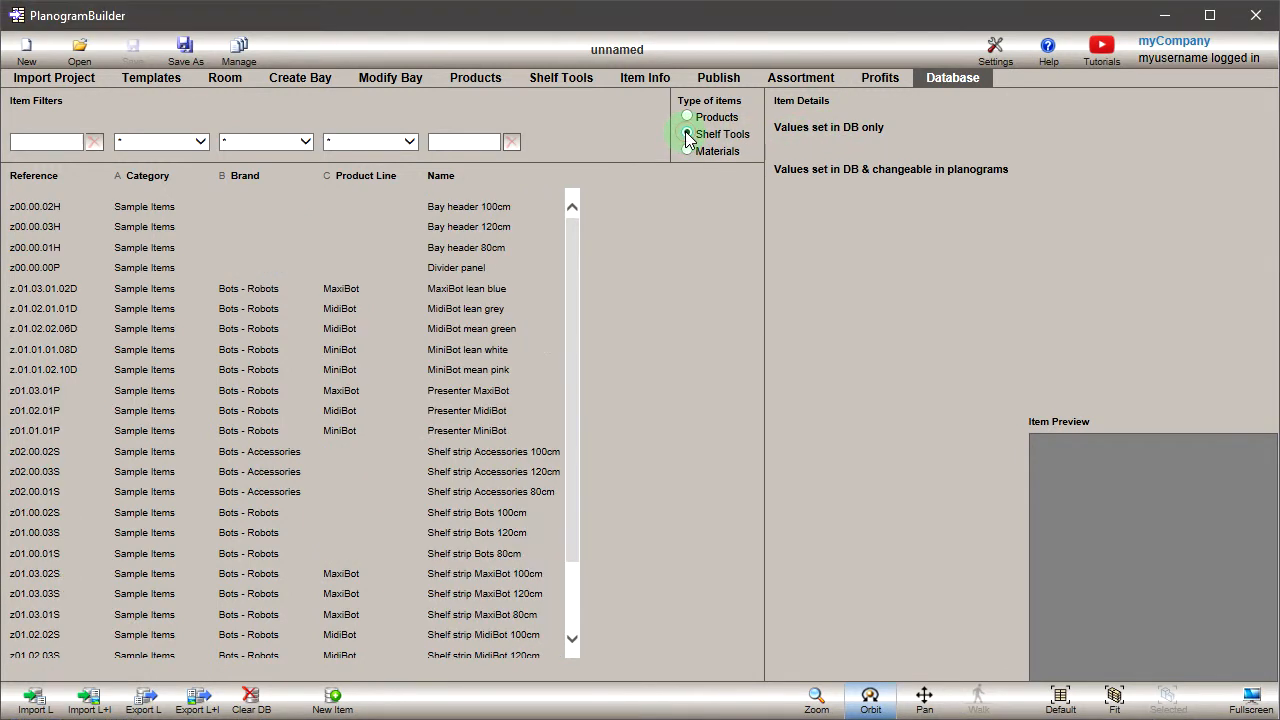
pyautogui.click(686, 134)
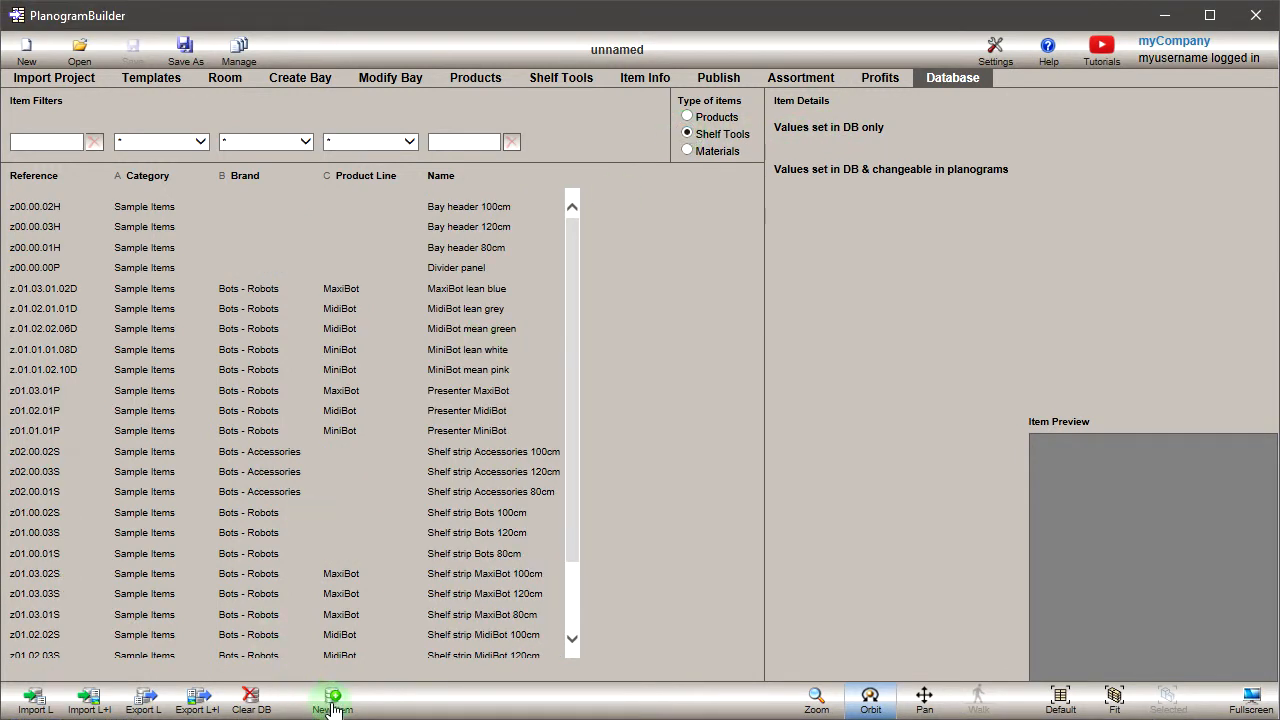
# Start a new shelf-strip item with reference 654285746 under category beverage
pyautogui.click(332, 700)
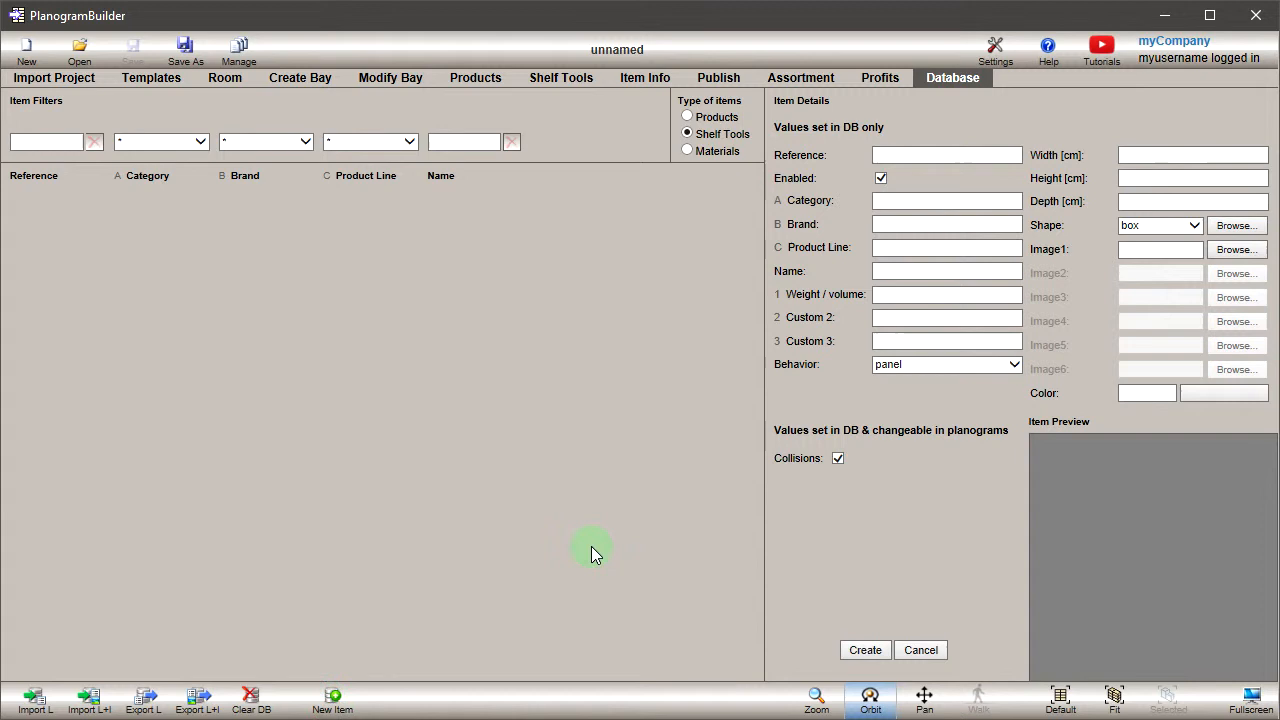
pyautogui.click(1012, 364)
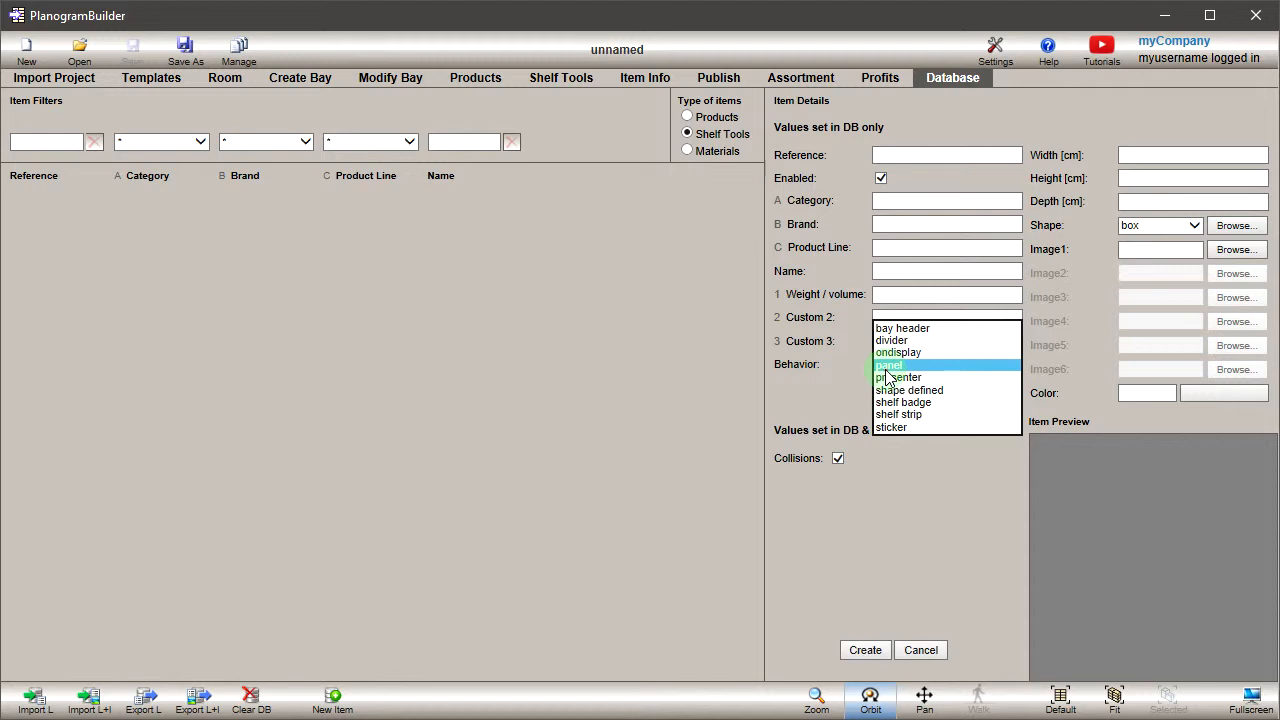
pyautogui.click(900, 414)
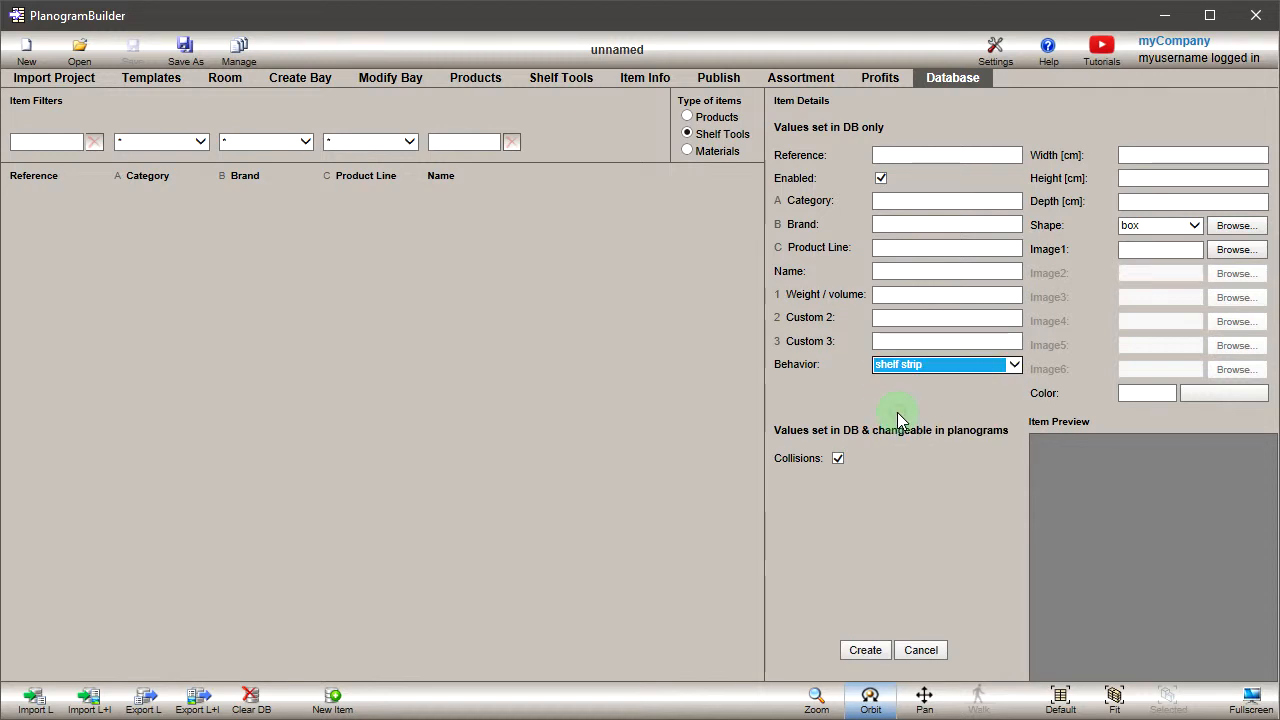
pyautogui.click(946, 156)
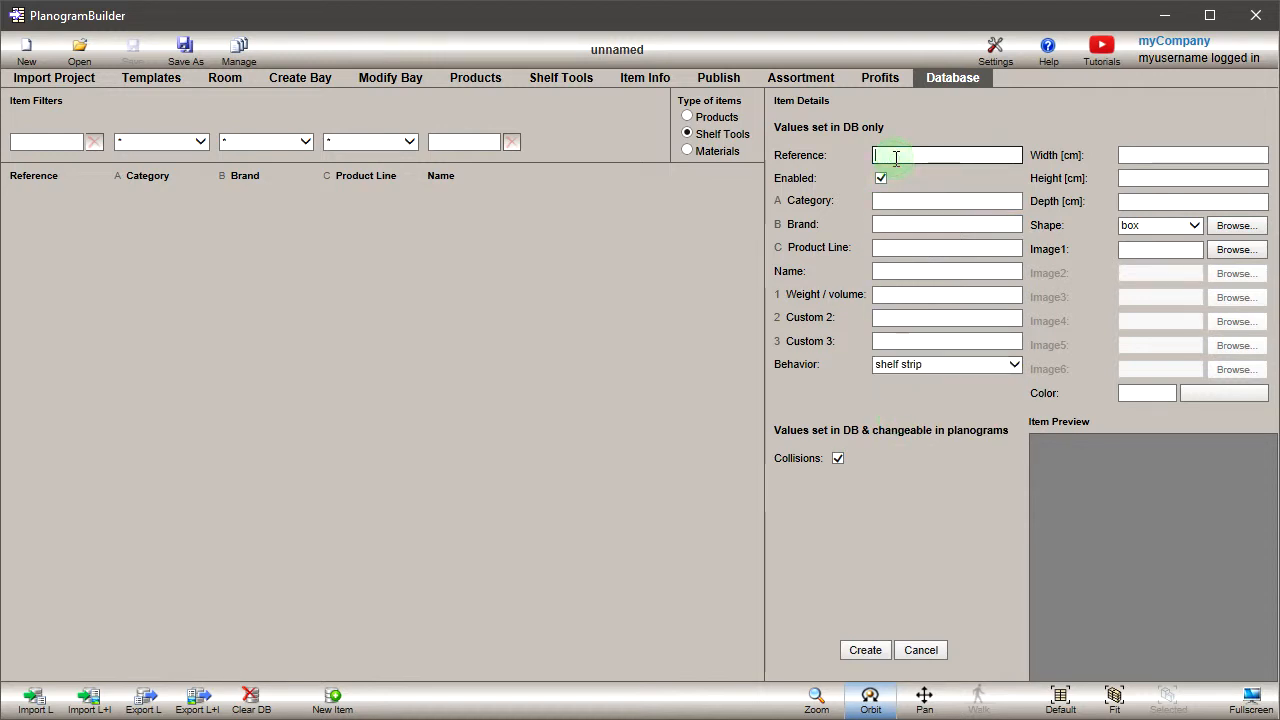
pyautogui.write('654285746')
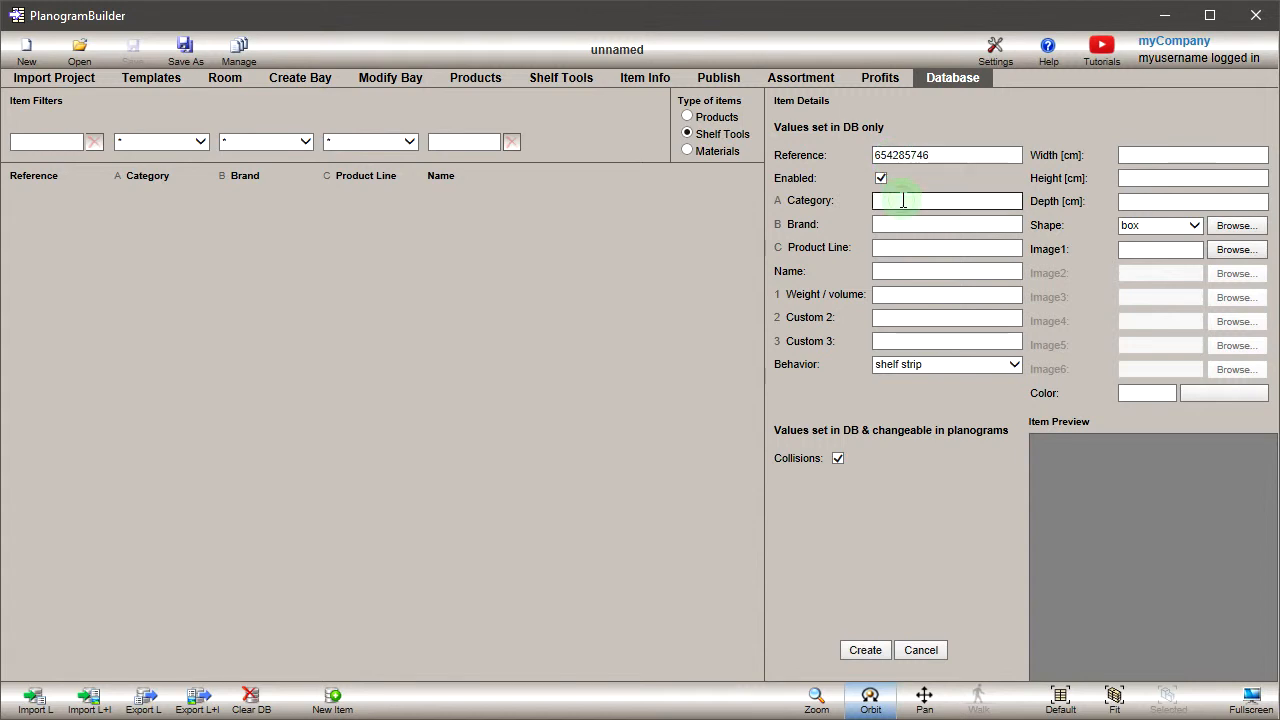
pyautogui.write('beverage')
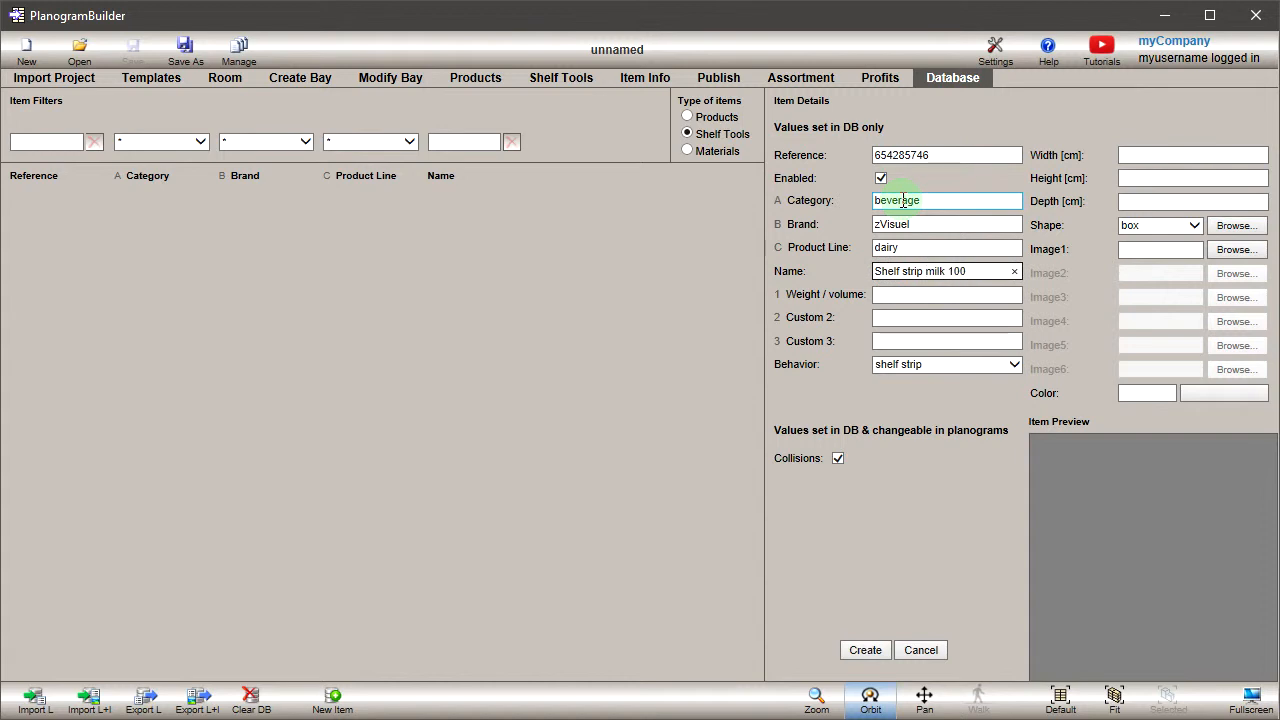
# Size the new shelf strip 100 wide, 4 high and 4 deep
pyautogui.write('100')
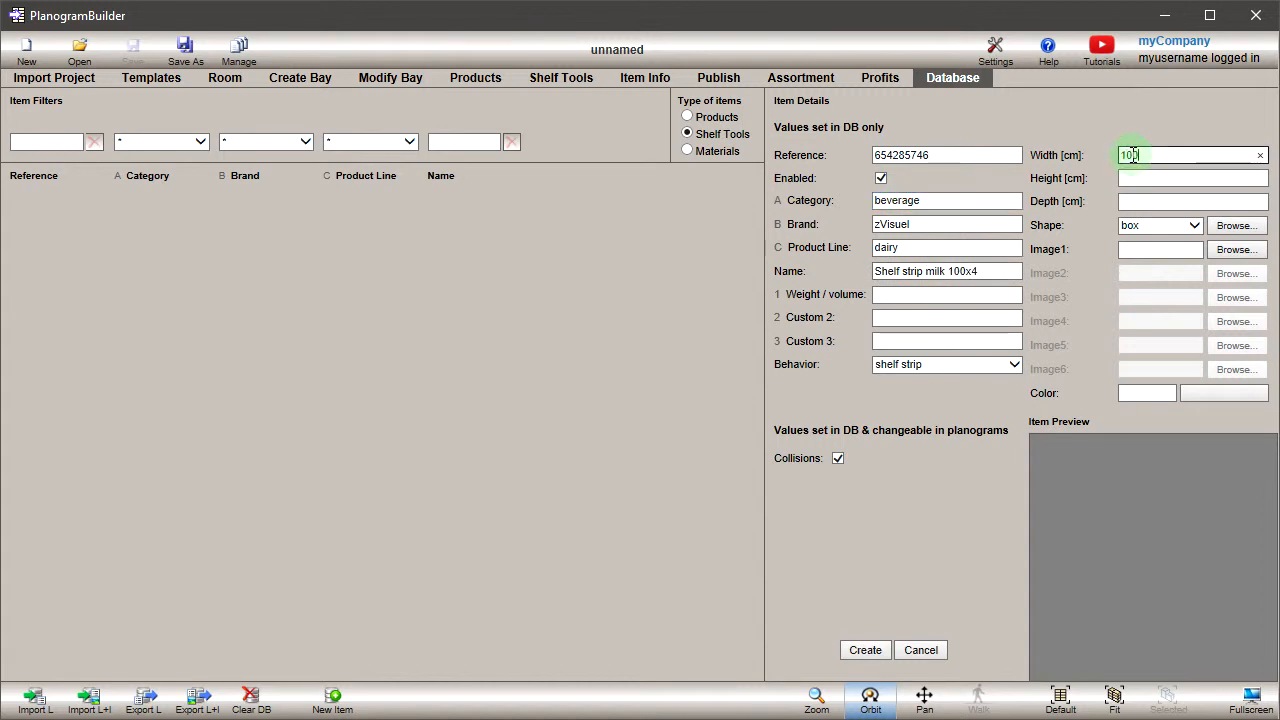
pyautogui.write('4')
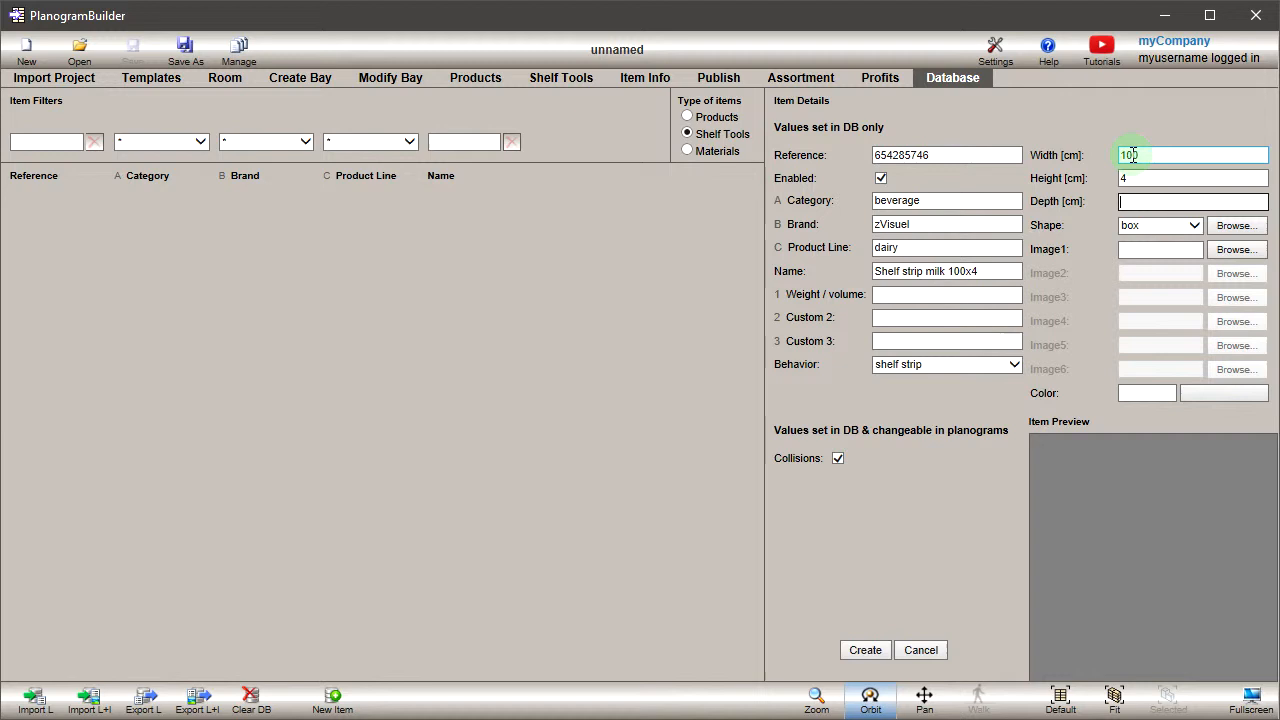
pyautogui.write('4')
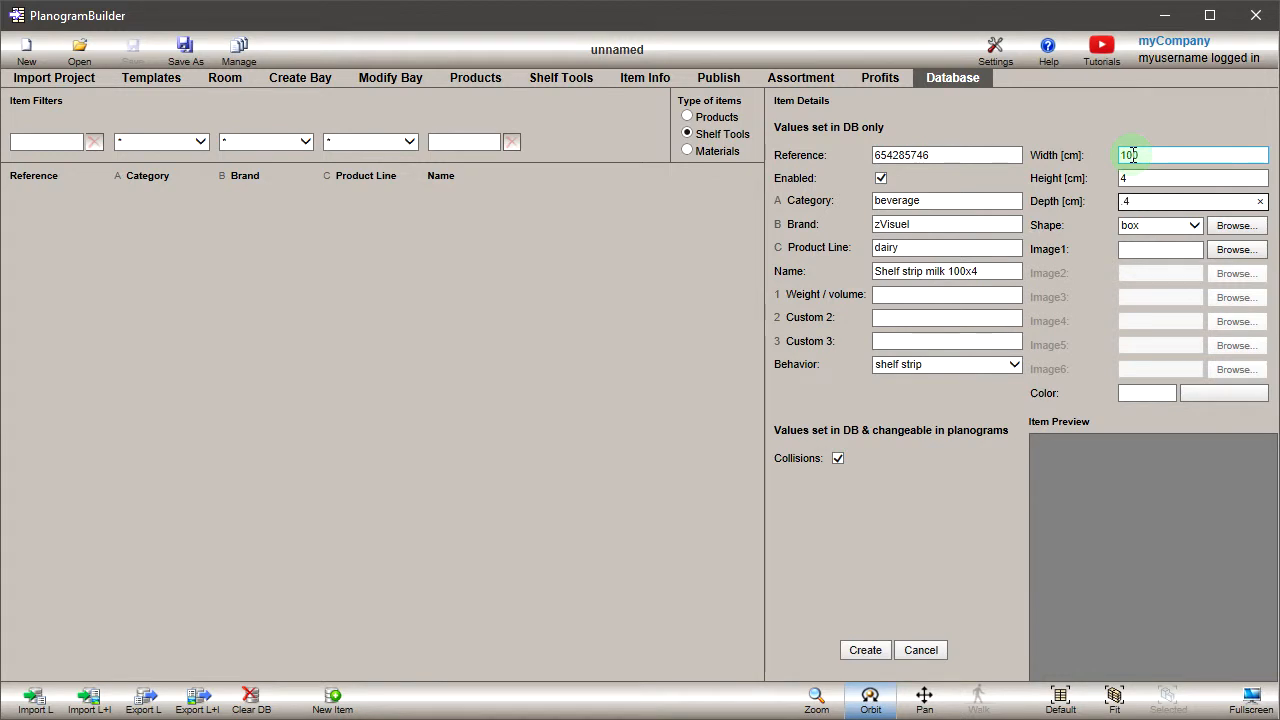
# Give the strip a box_front shape and its image file, then create it in the database
pyautogui.click(1156, 224)
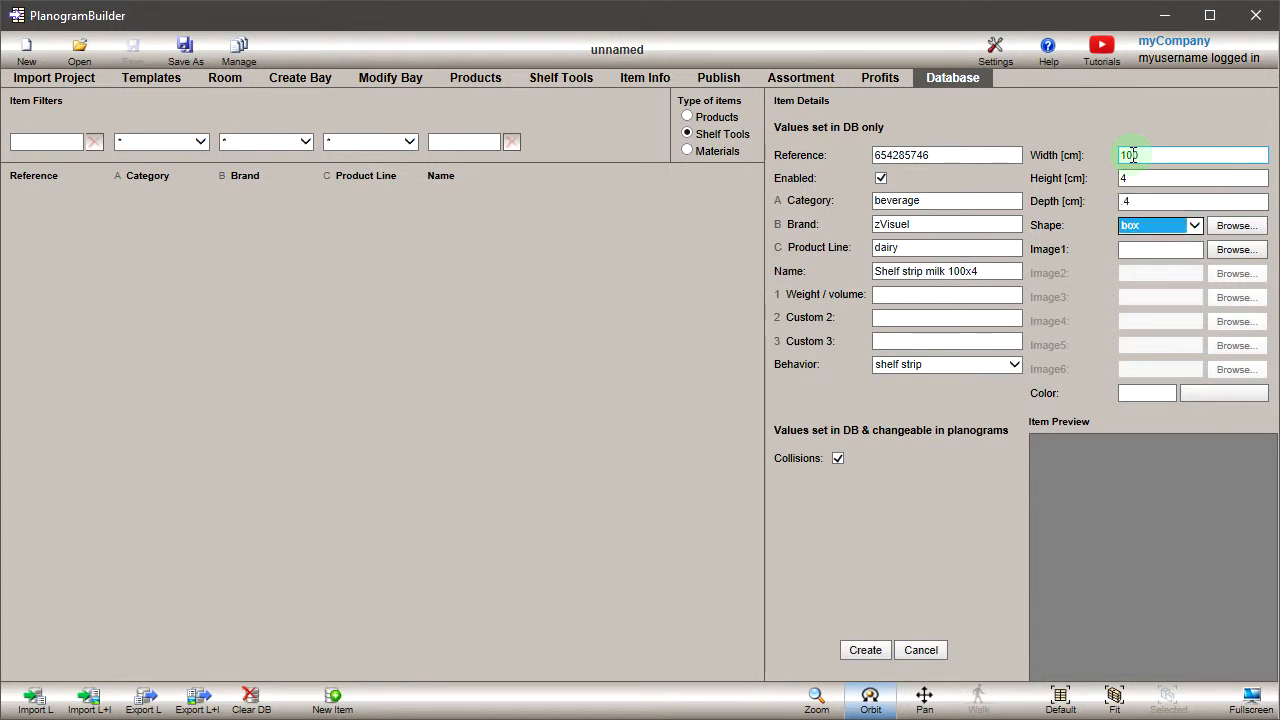
pyautogui.click(1192, 224)
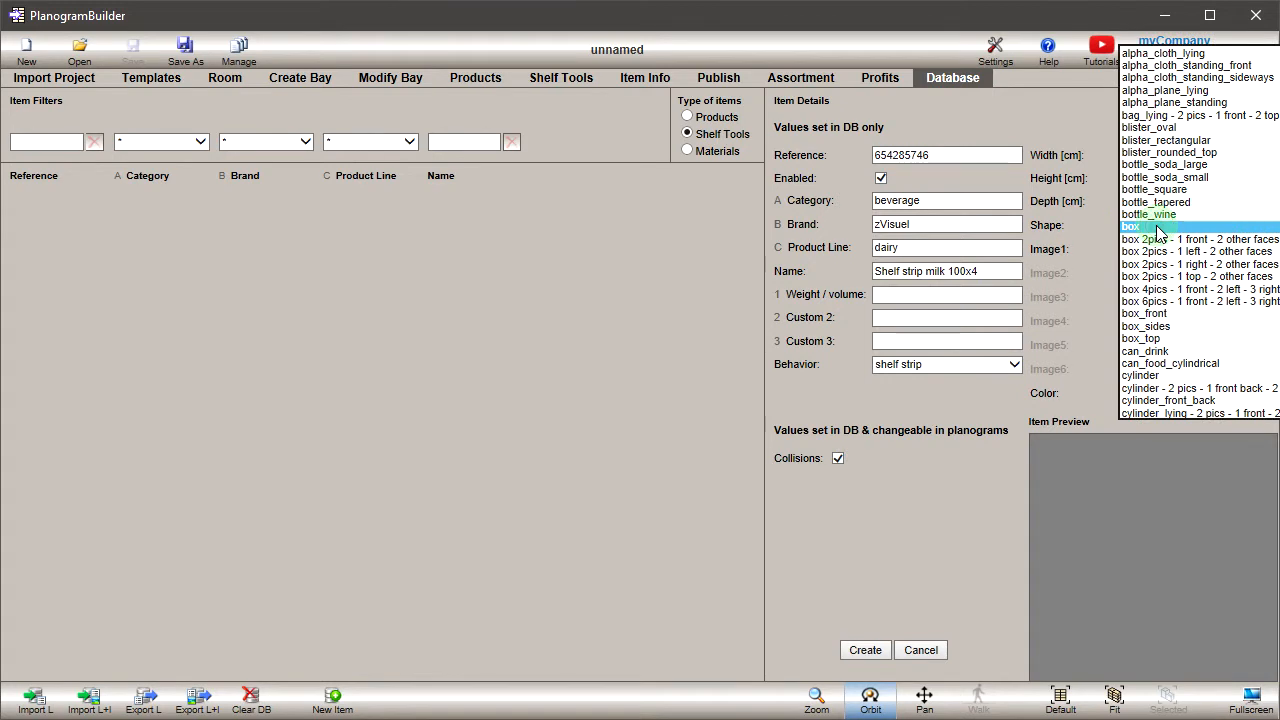
pyautogui.click(1160, 224)
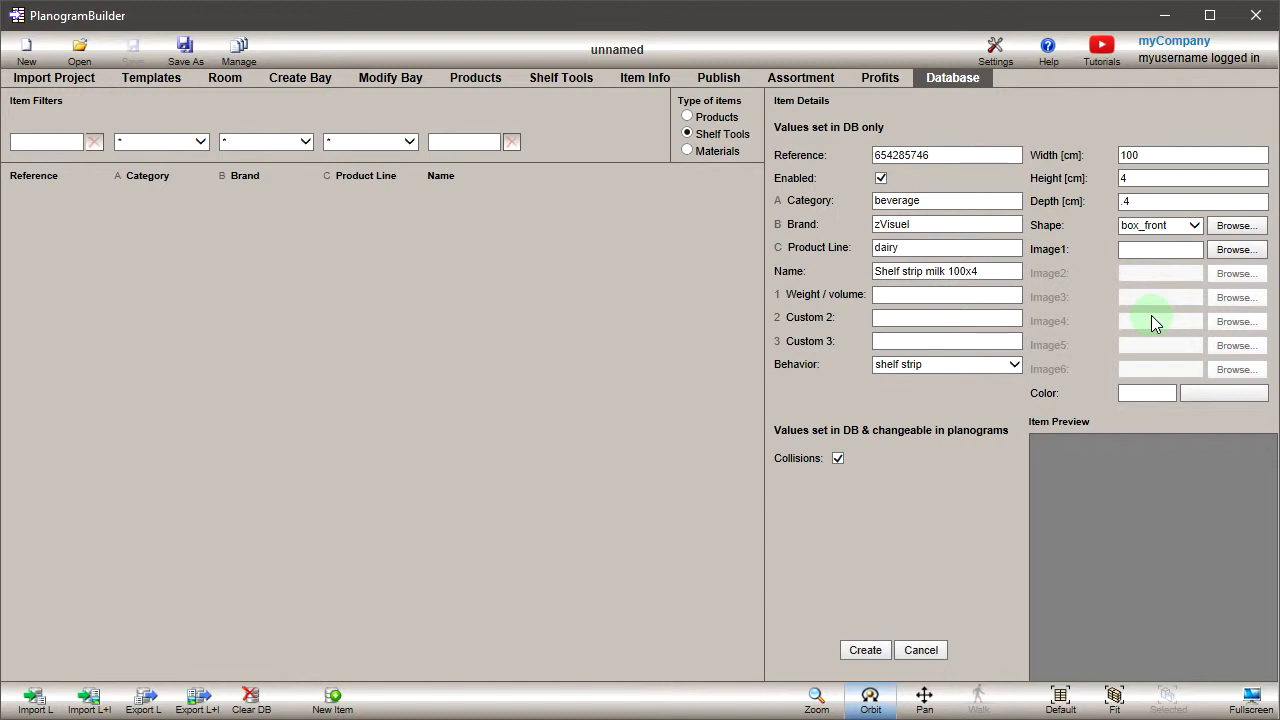
pyautogui.moveTo(1236, 250)
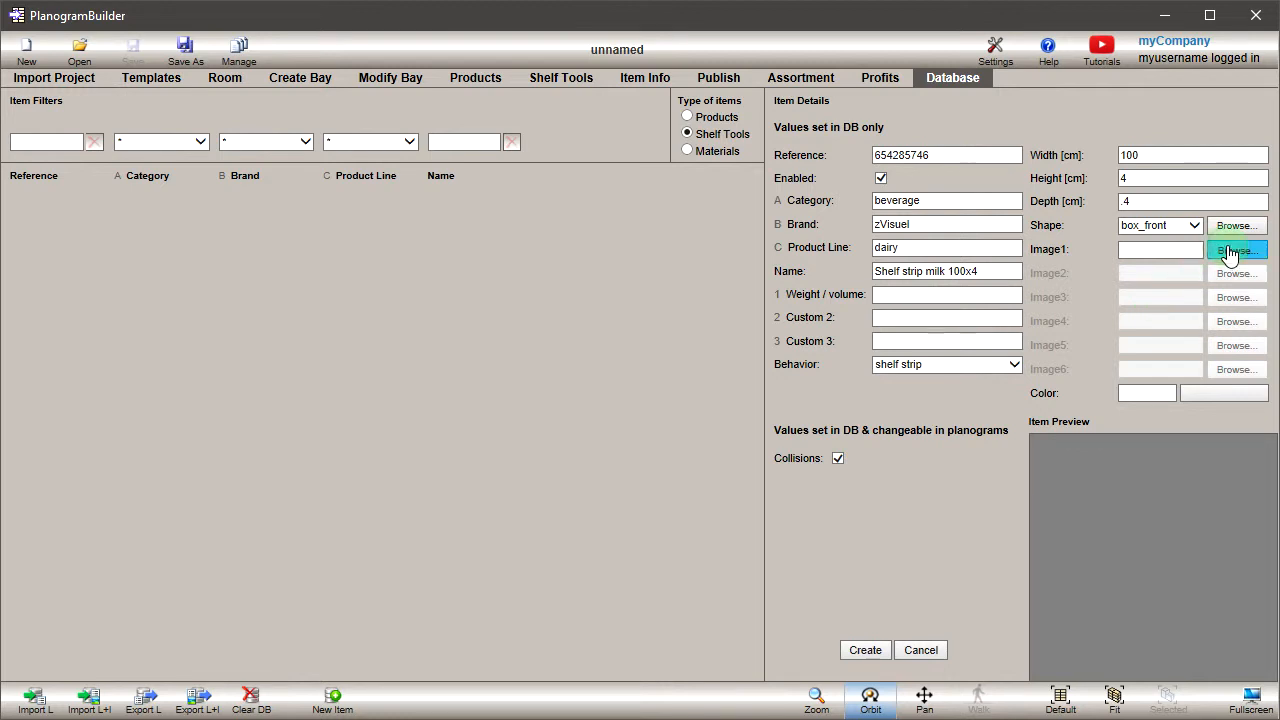
pyautogui.click(1236, 250)
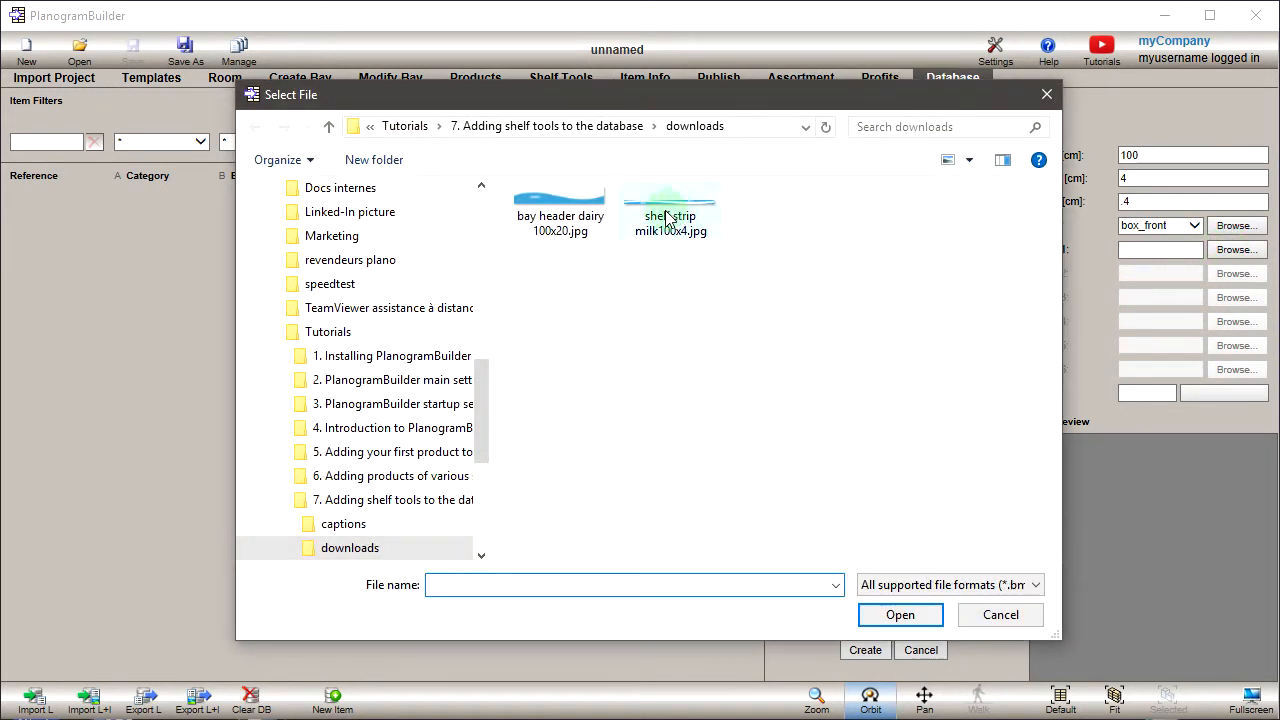
pyautogui.click(900, 614)
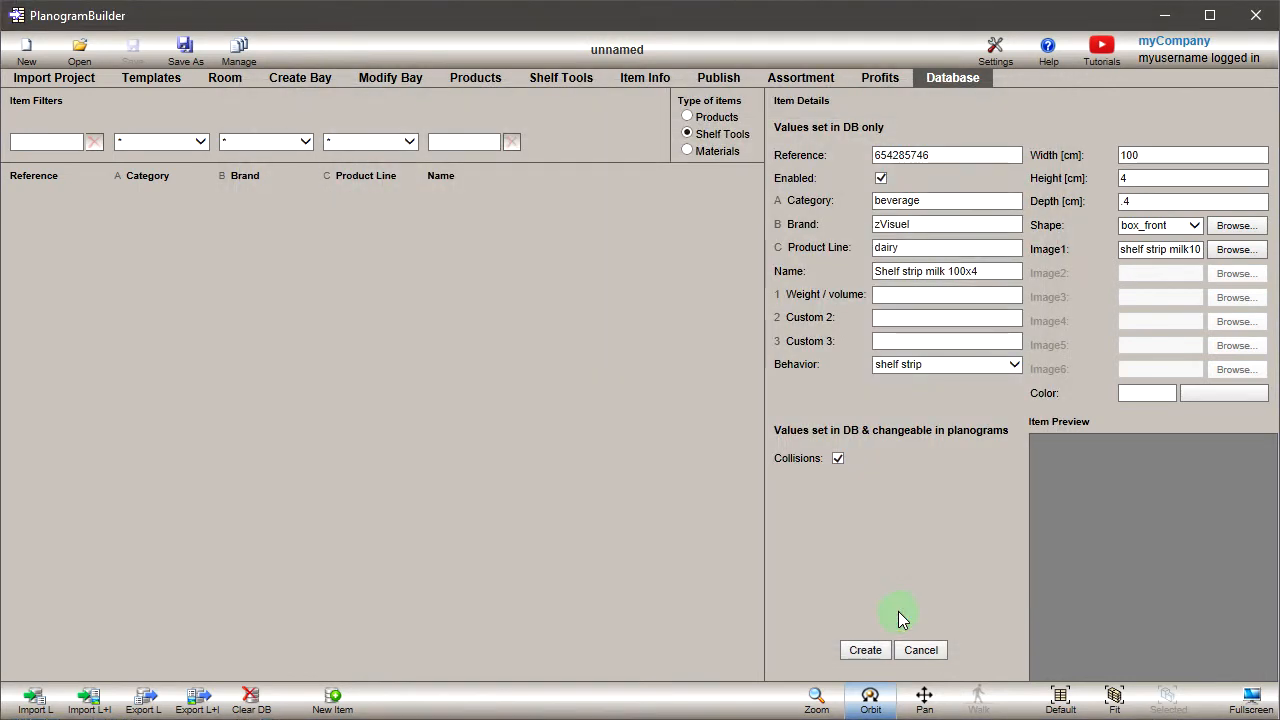
pyautogui.click(864, 650)
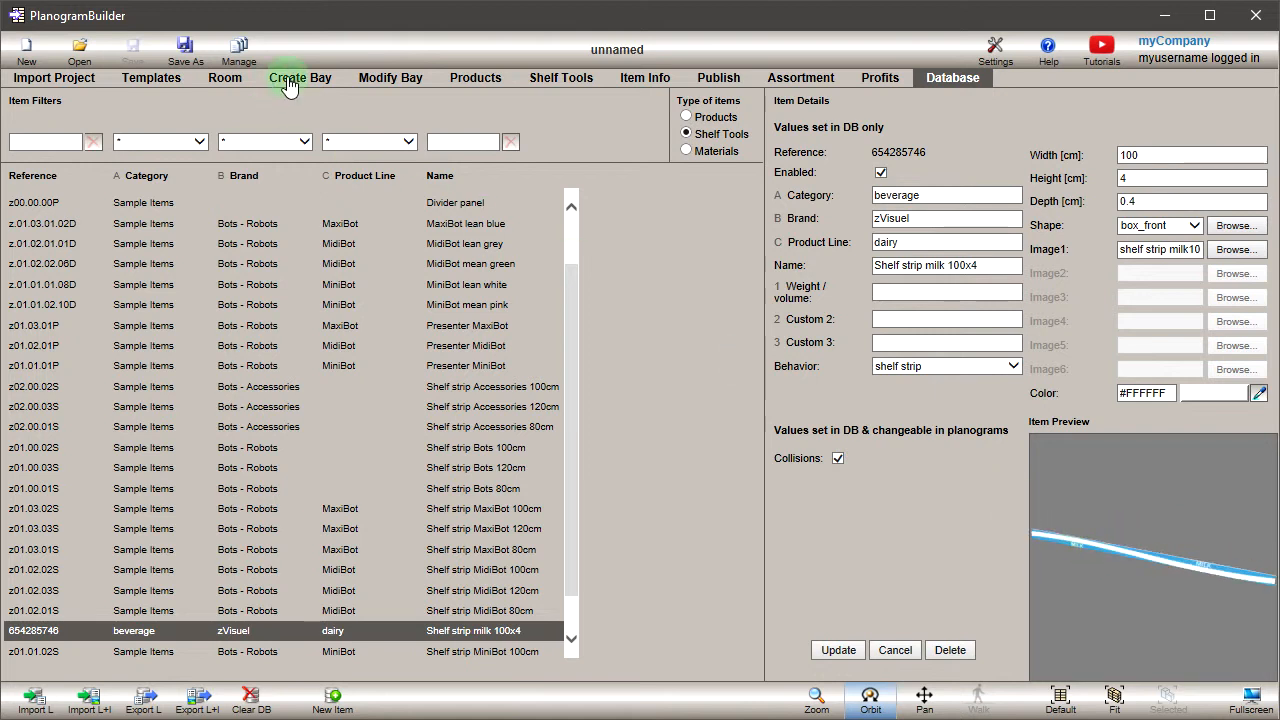
# Create a four-shelf bay, attach milk shelf strips and stock it with milk bottles and cartons
pyautogui.click(300, 76)
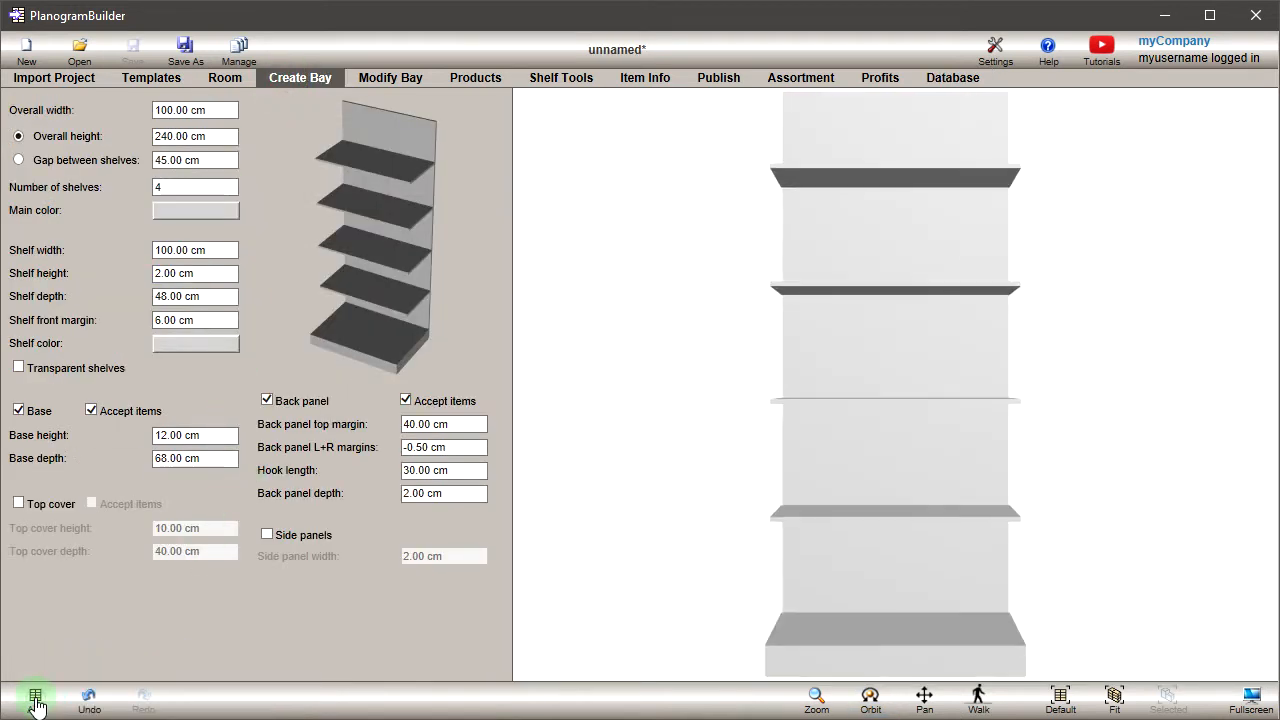
pyautogui.click(560, 76)
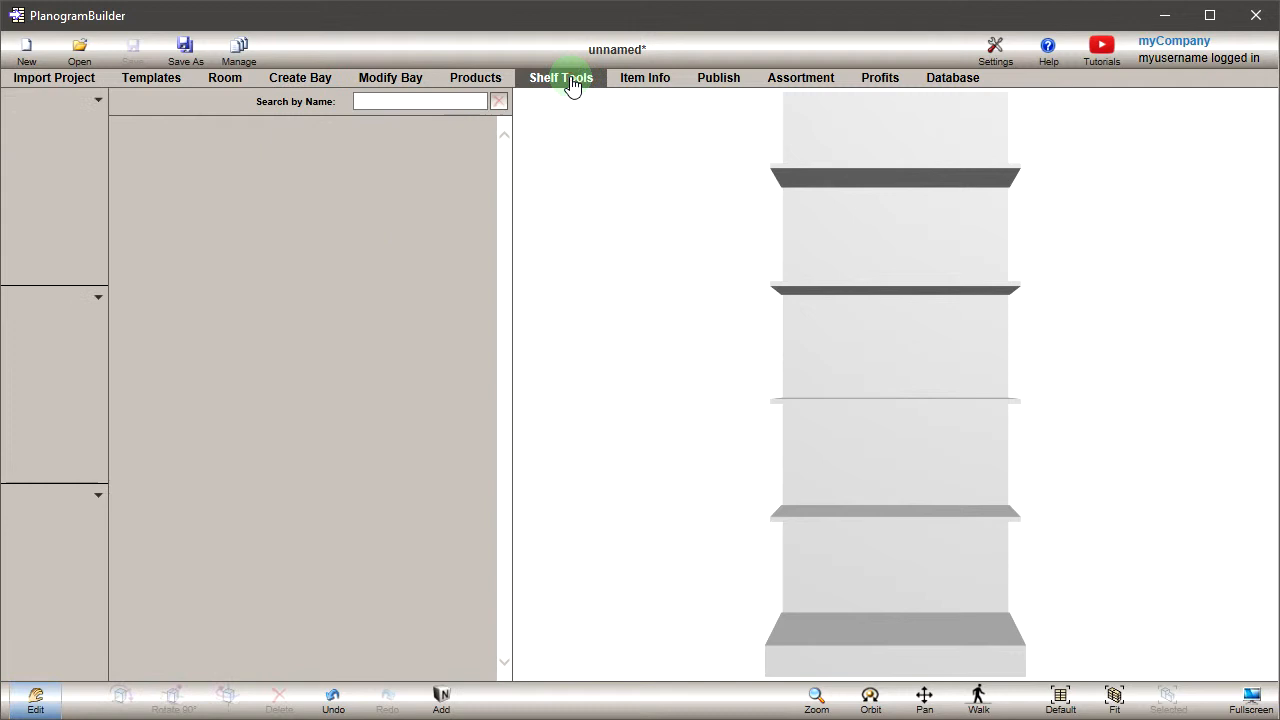
pyautogui.click(560, 76)
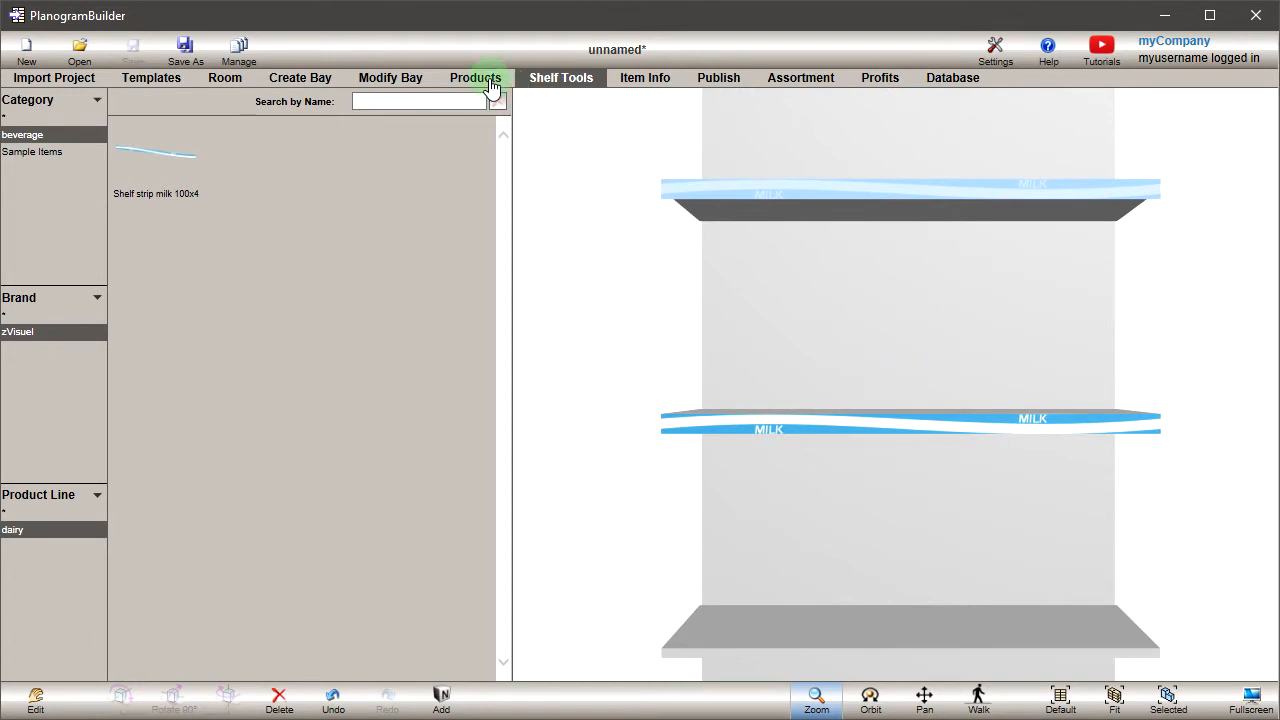
pyautogui.click(476, 76)
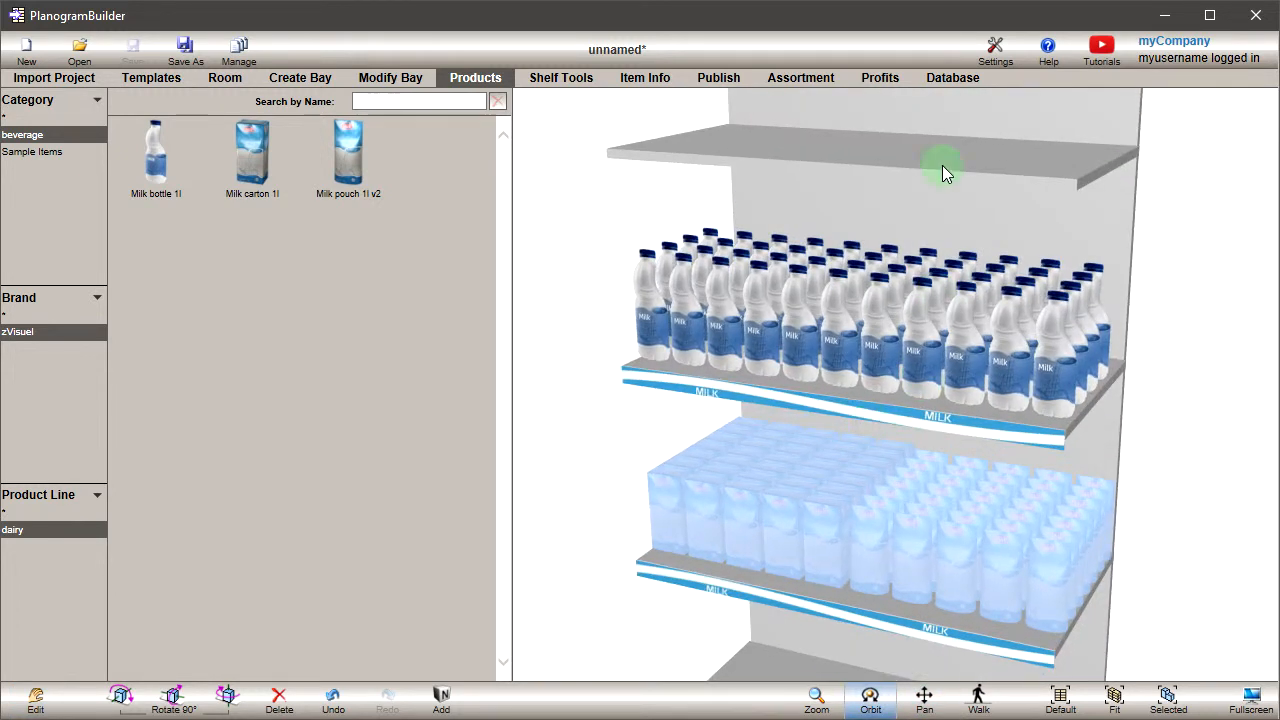
pyautogui.click(952, 76)
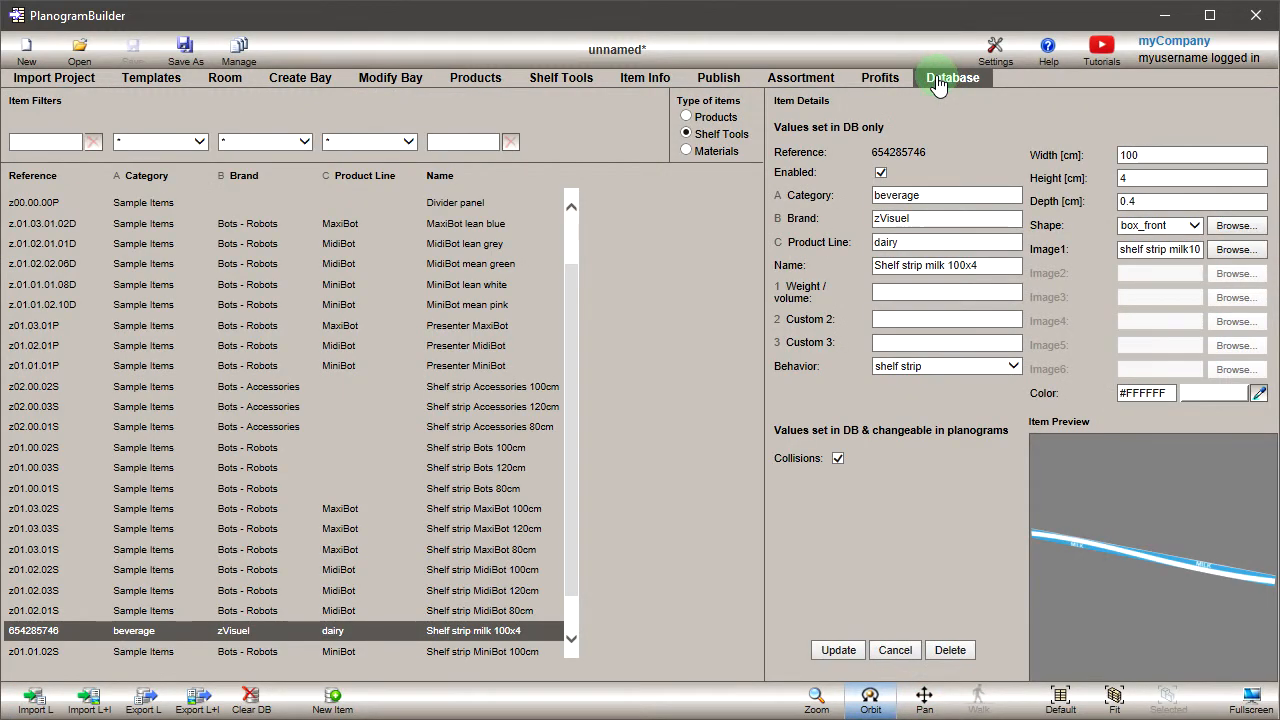
# Start a new database item named Bay header dairy 100x20
pyautogui.click(160, 140)
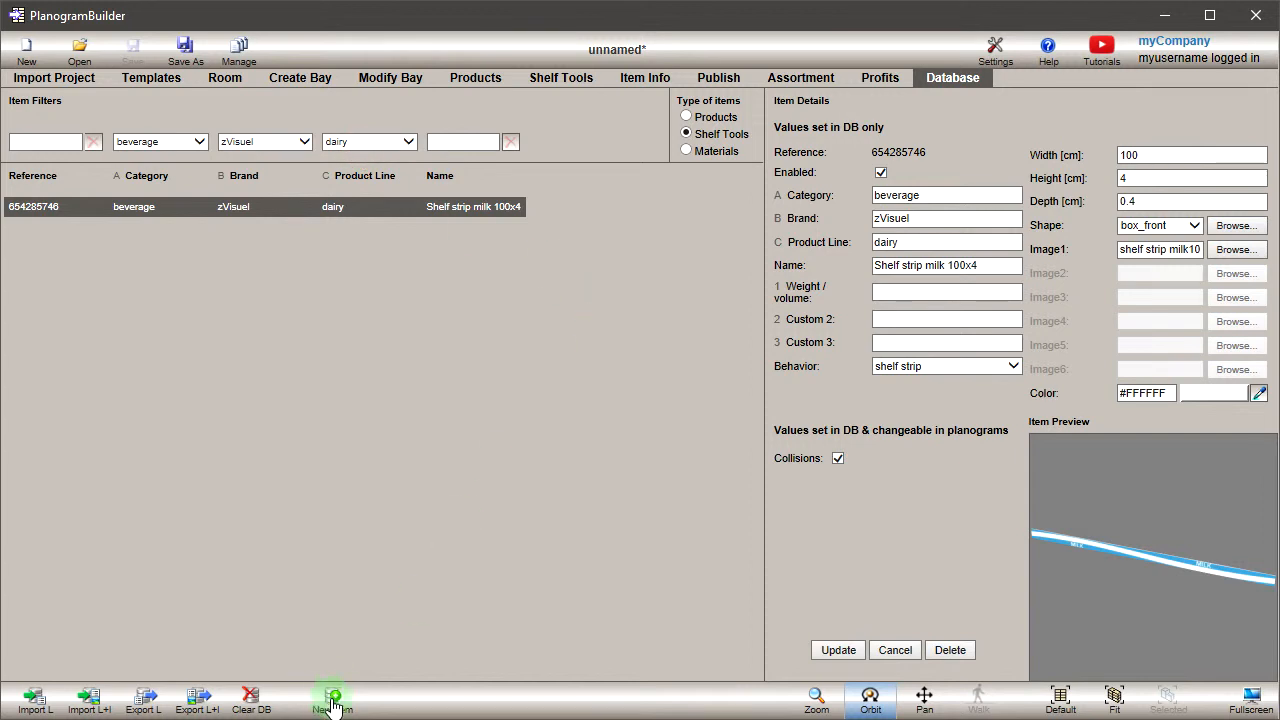
pyautogui.click(332, 700)
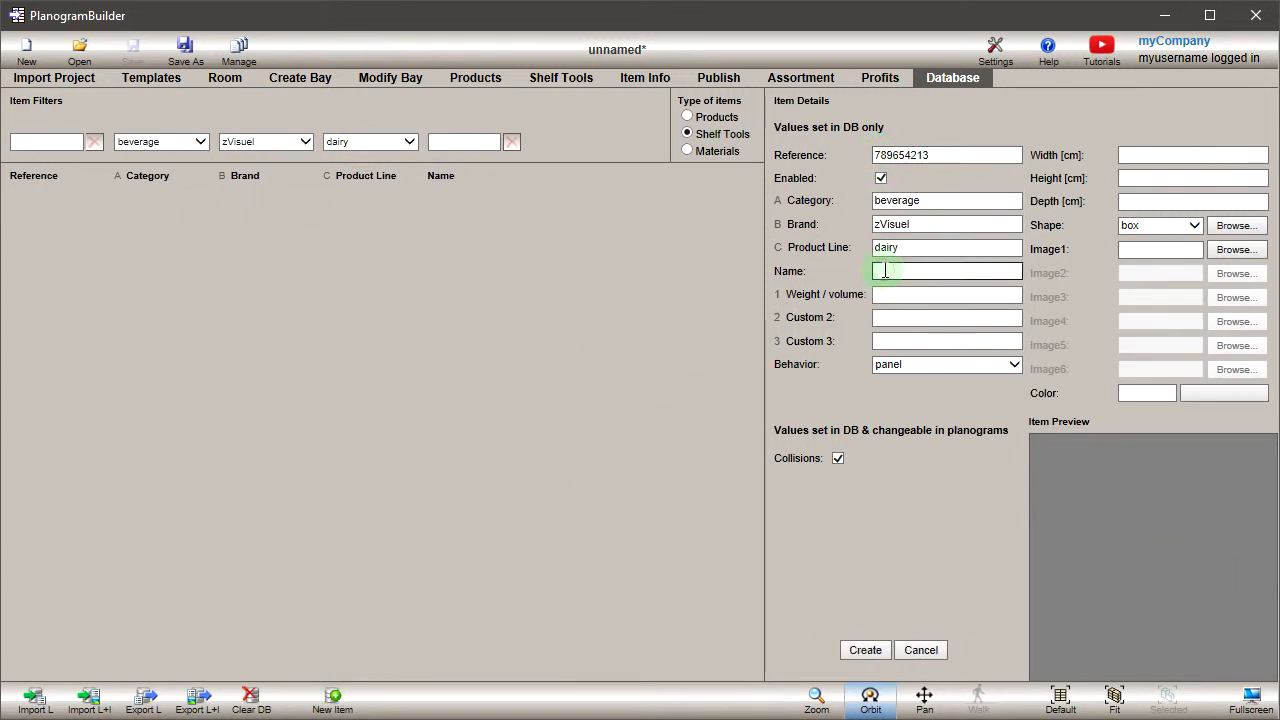
pyautogui.write('Bay header')
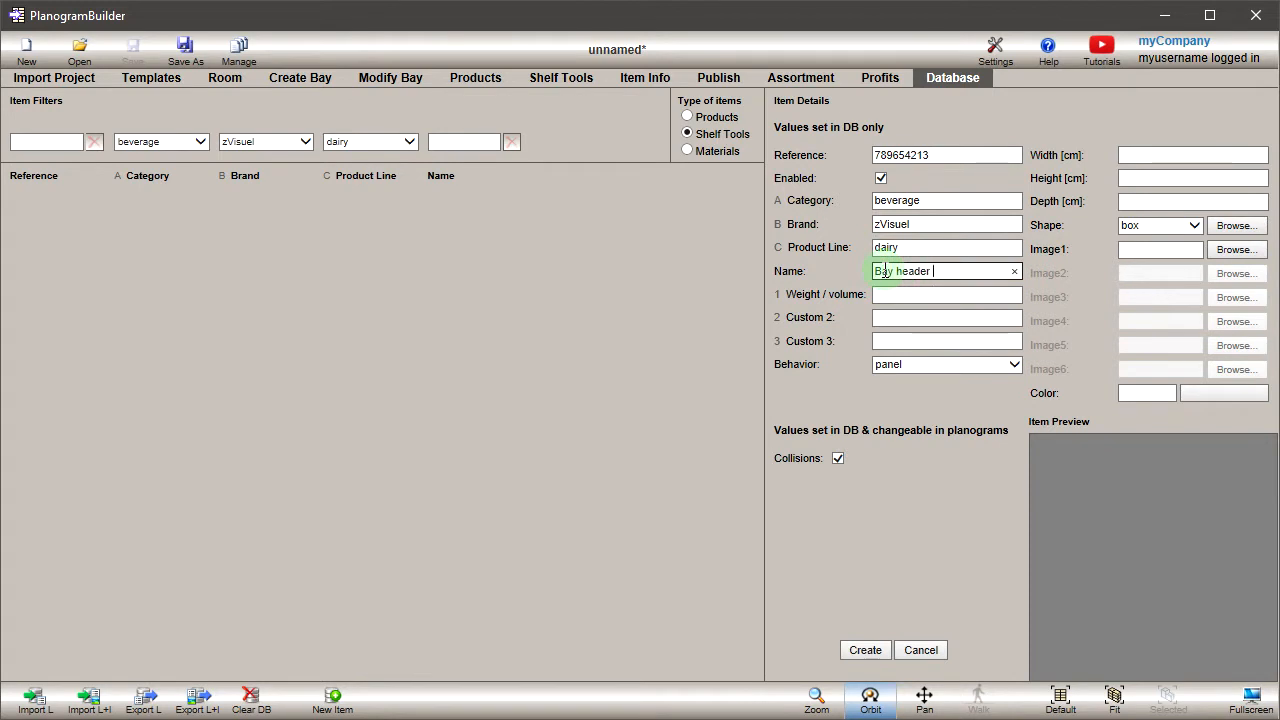
pyautogui.write('dairy 100x20')
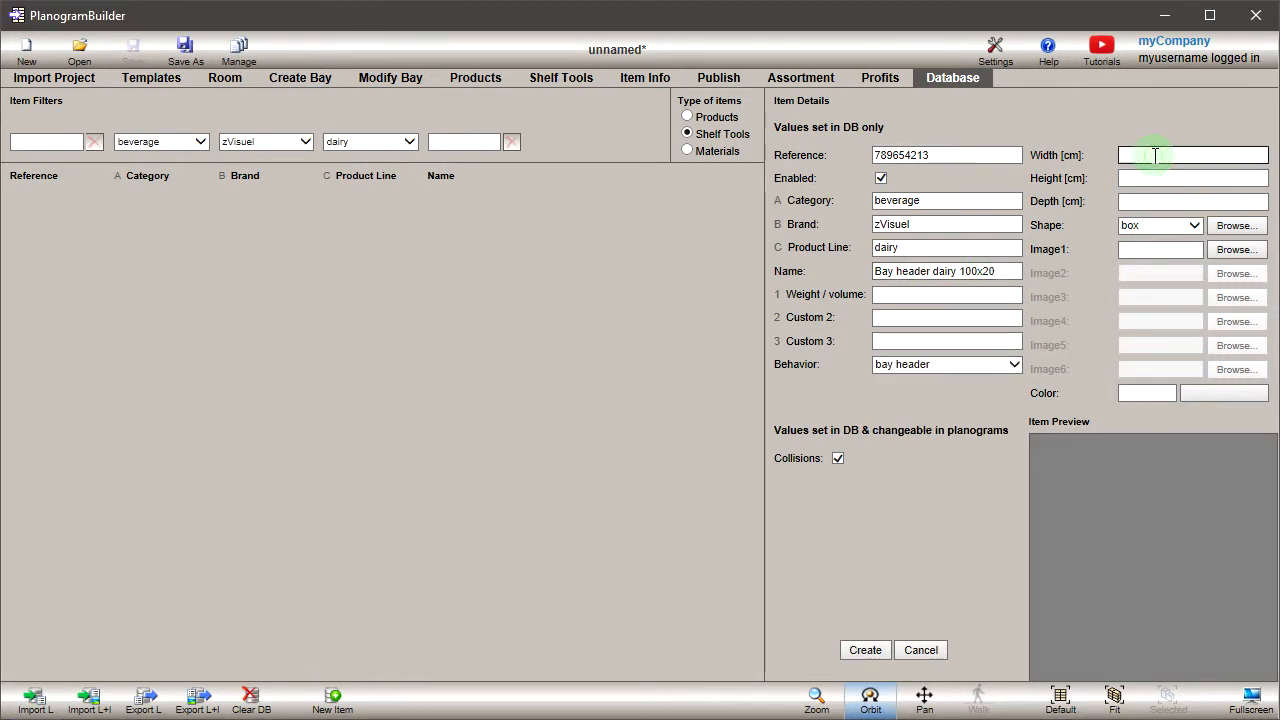
# Size the bay header 100 wide, 20 high and 1 deep and move to its shape setting
pyautogui.write('100')
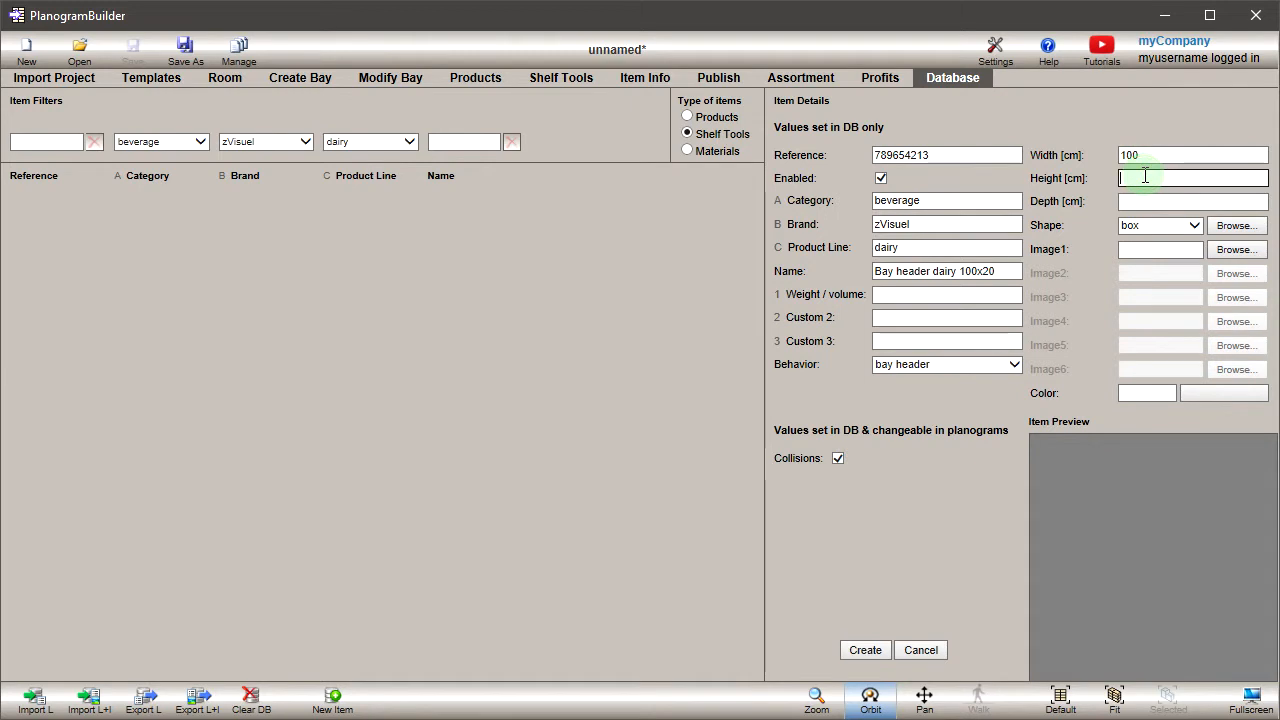
pyautogui.write('1')
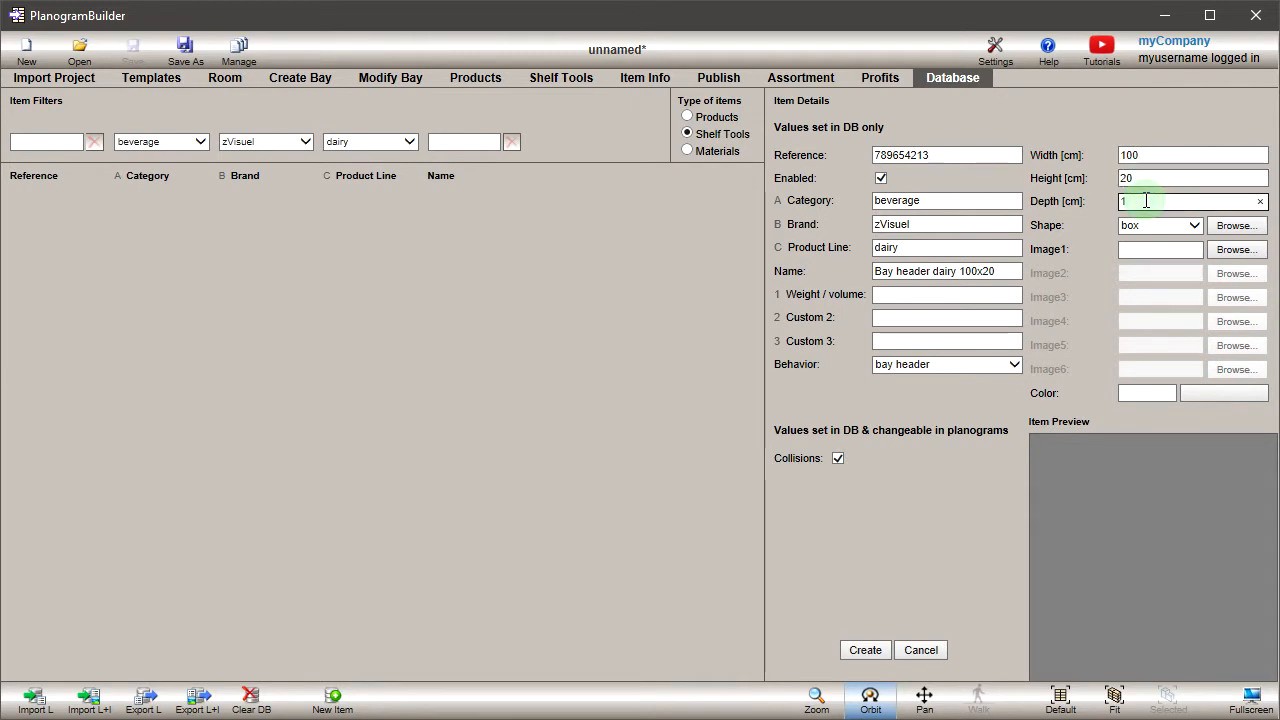
pyautogui.click(1192, 224)
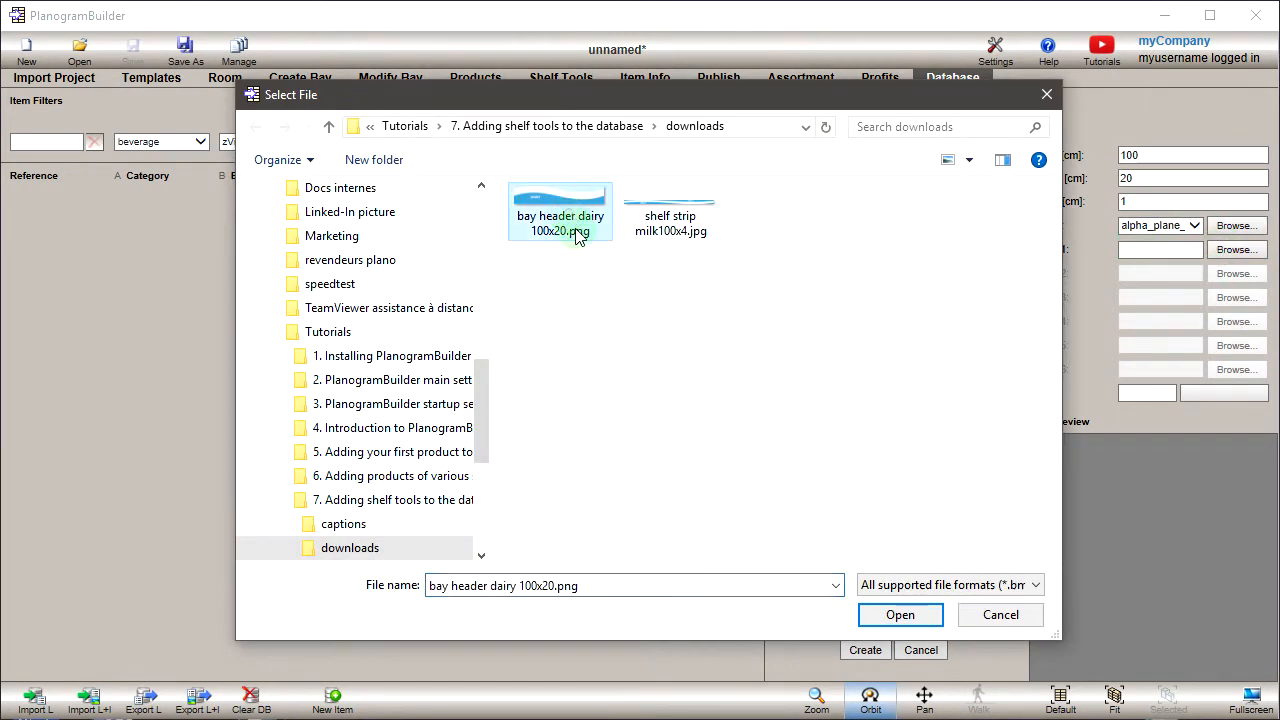
# Assign the bay header dairy 100x20.png image and create the header in the database
pyautogui.click(900, 614)
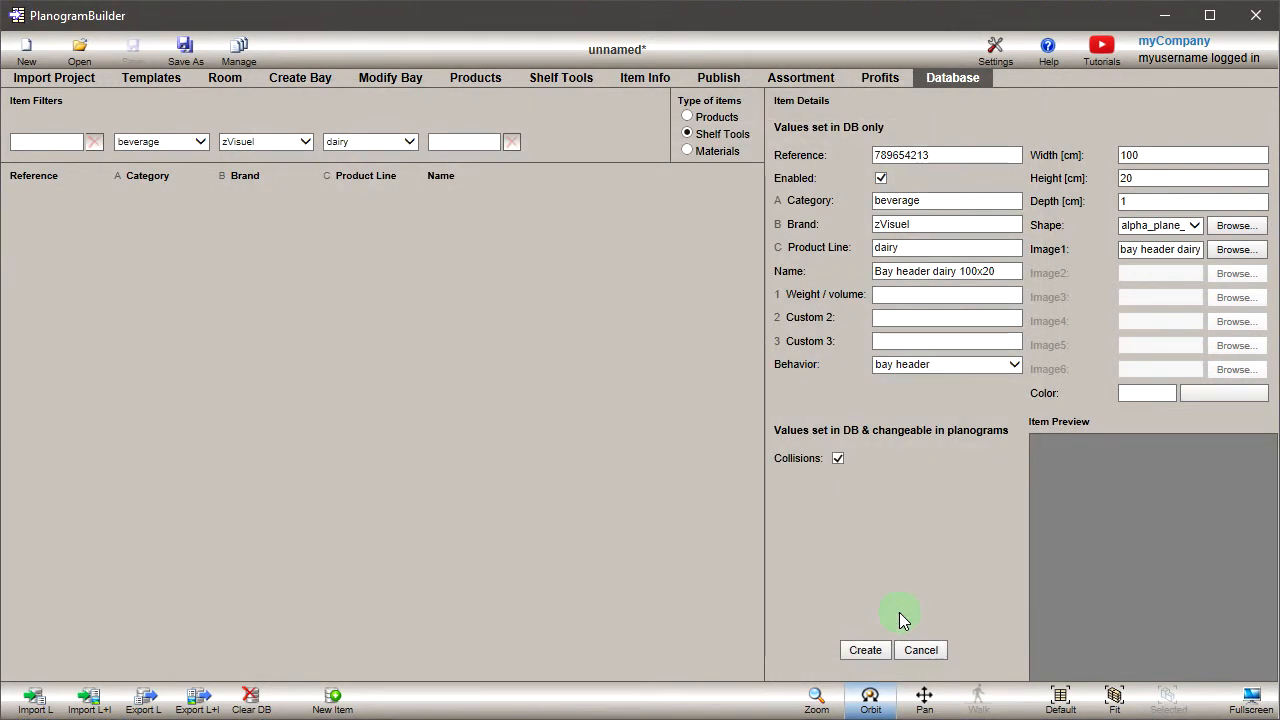
pyautogui.click(864, 648)
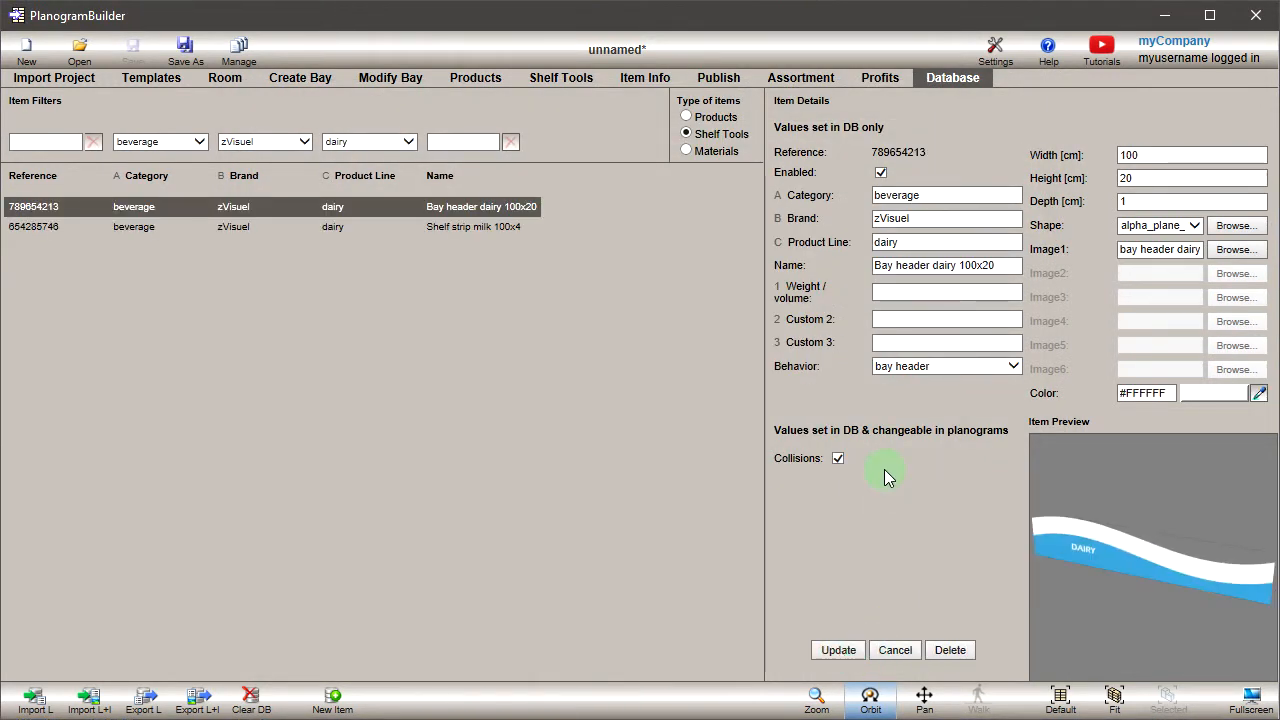
# Show the Shelf Tools catalogue with the new dairy header and pan up to the top shelf
pyautogui.click(560, 76)
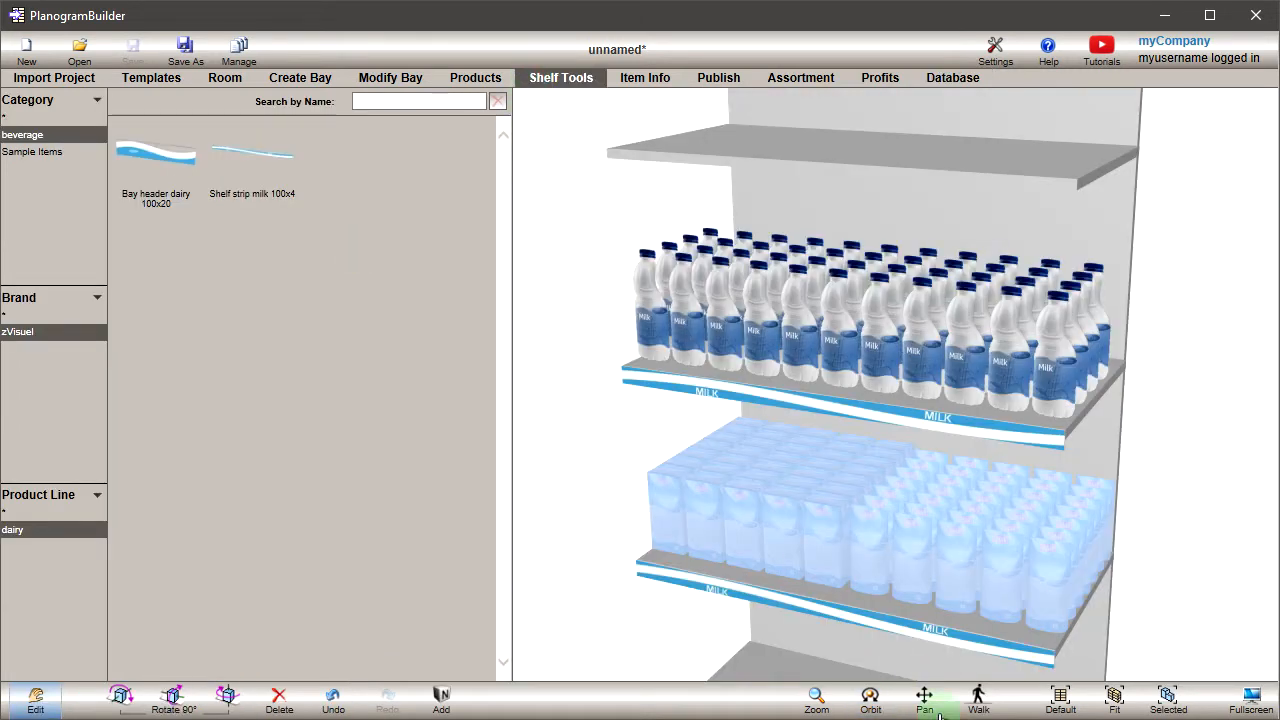
pyautogui.moveTo(850, 400); pyautogui.dragTo(850, 550)
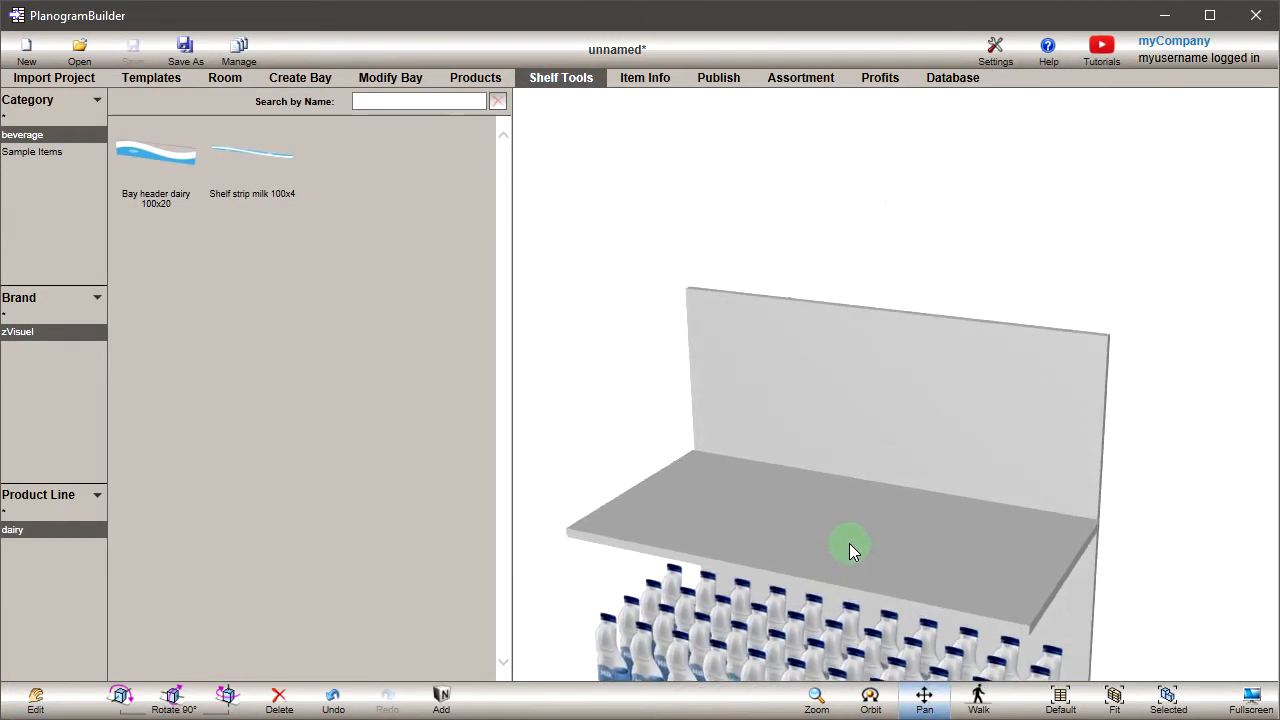